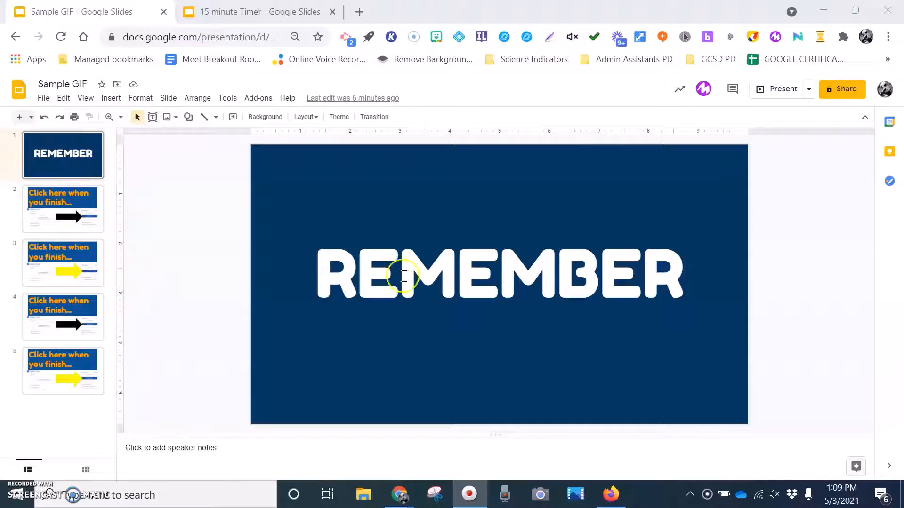
Review the deck's slides in turn and return to the first REMEMBER slide.
left_click(62, 209)
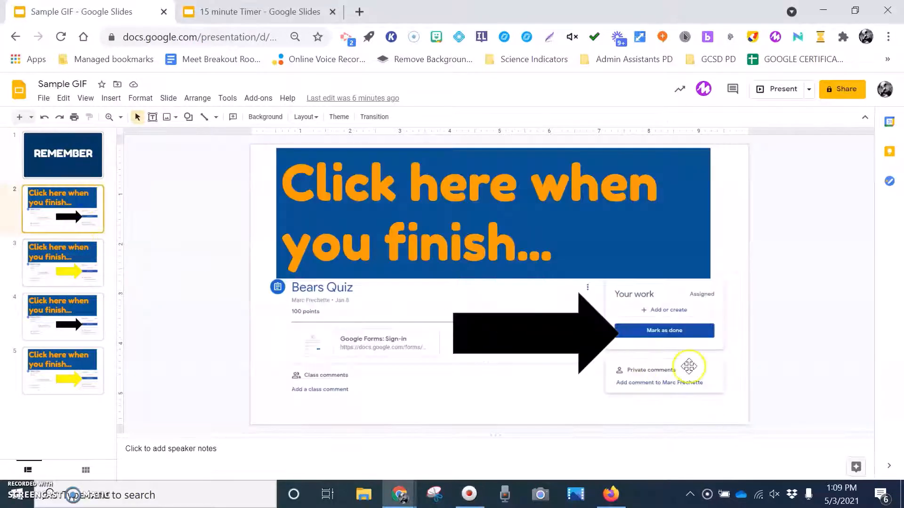
left_click(63, 262)
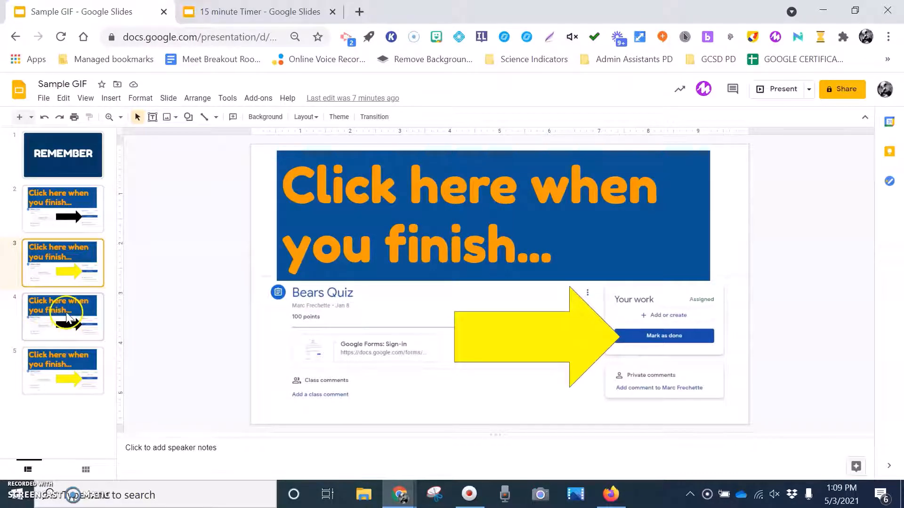
left_click(63, 317)
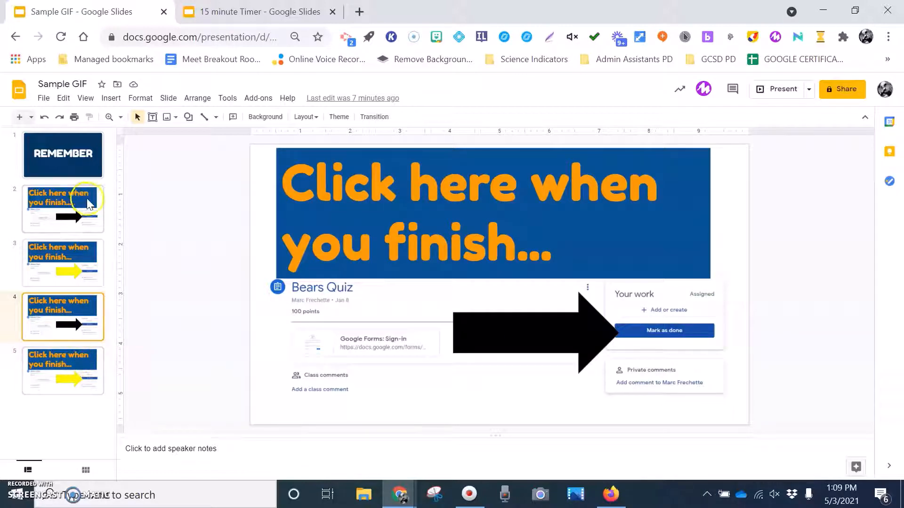
mouse_move(627, 329)
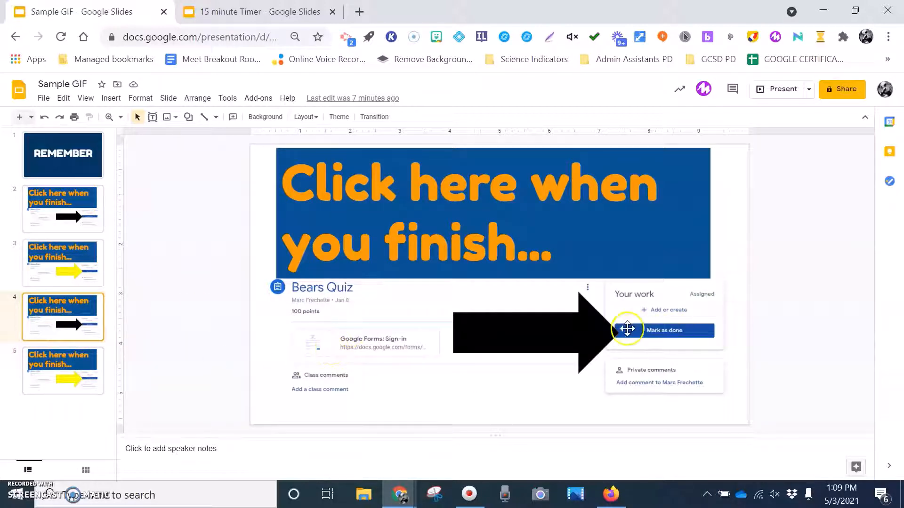
left_click(63, 264)
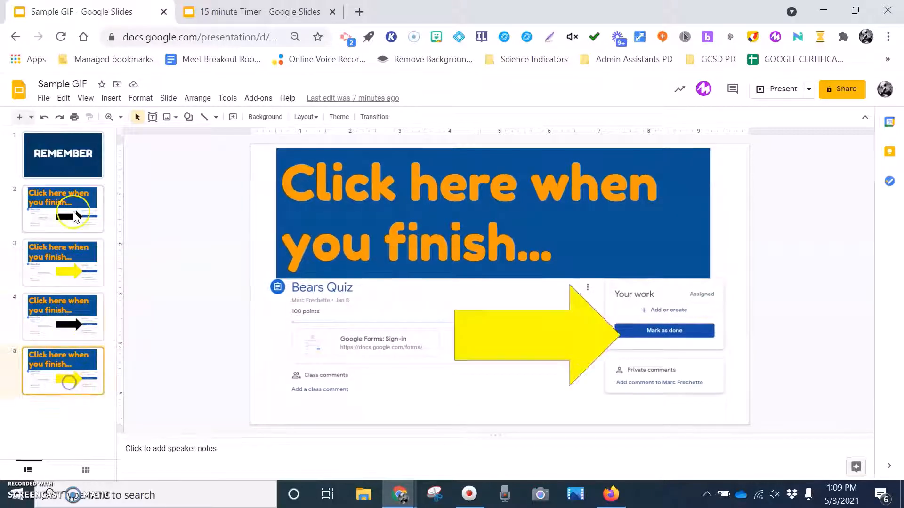
left_click(63, 155)
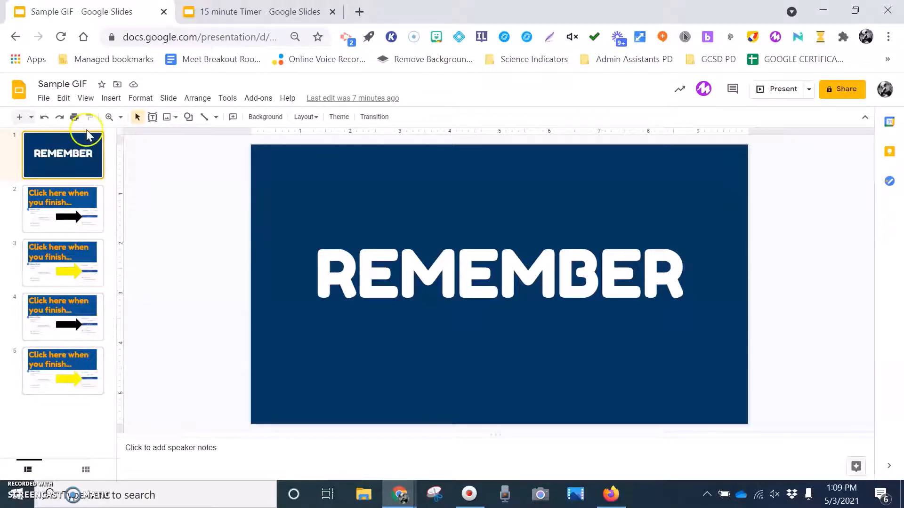
mouse_move(83, 340)
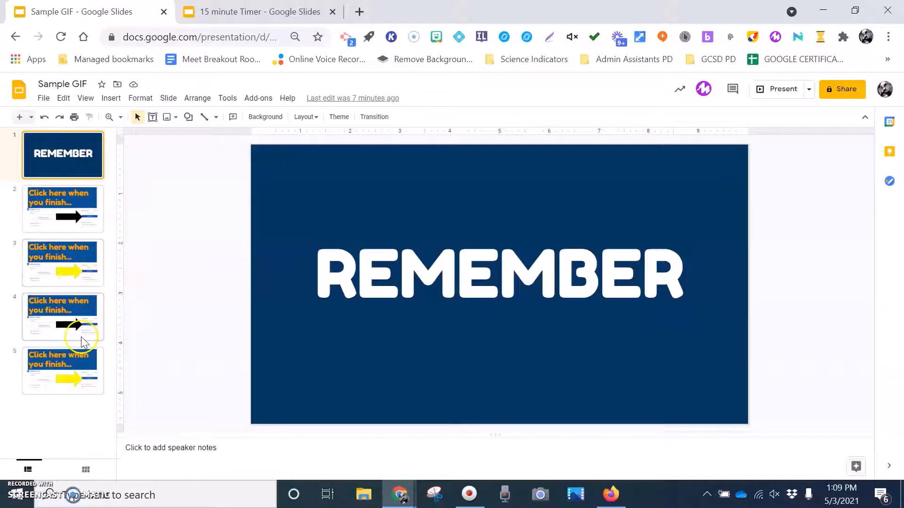
mouse_move(108, 253)
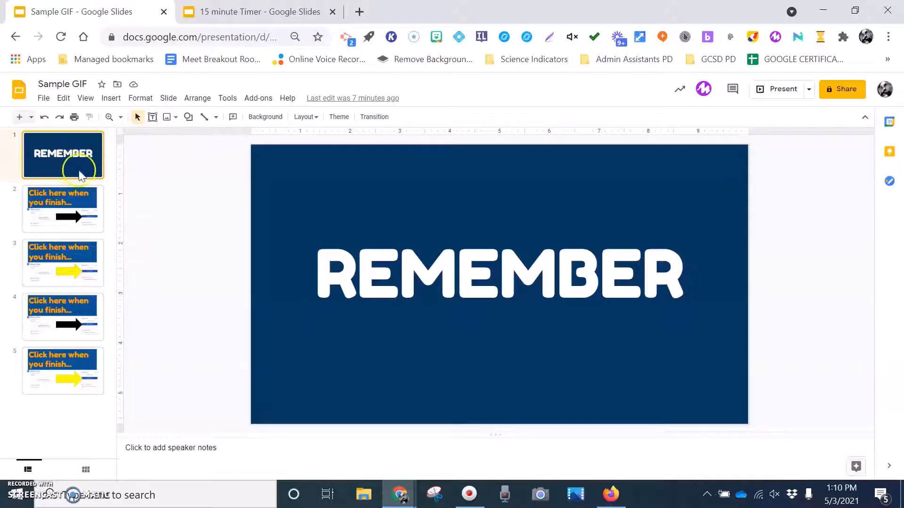
mouse_move(88, 236)
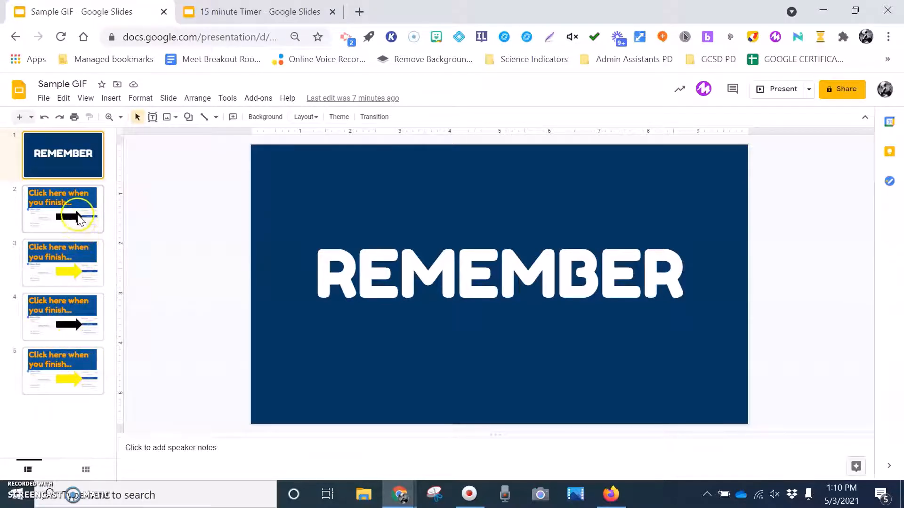
With slide 1 selected, show the Creator Studio add-on's GIF, video and SlideCast actions.
left_click(63, 156)
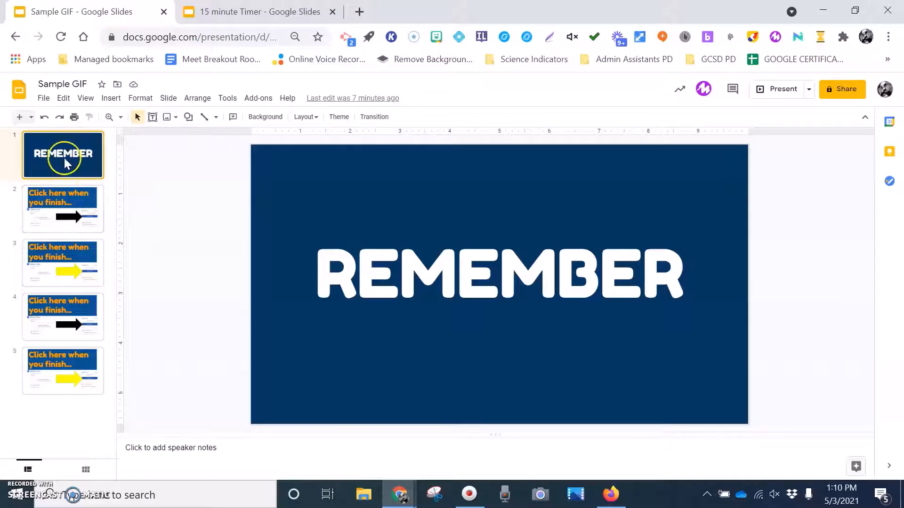
mouse_move(66, 385)
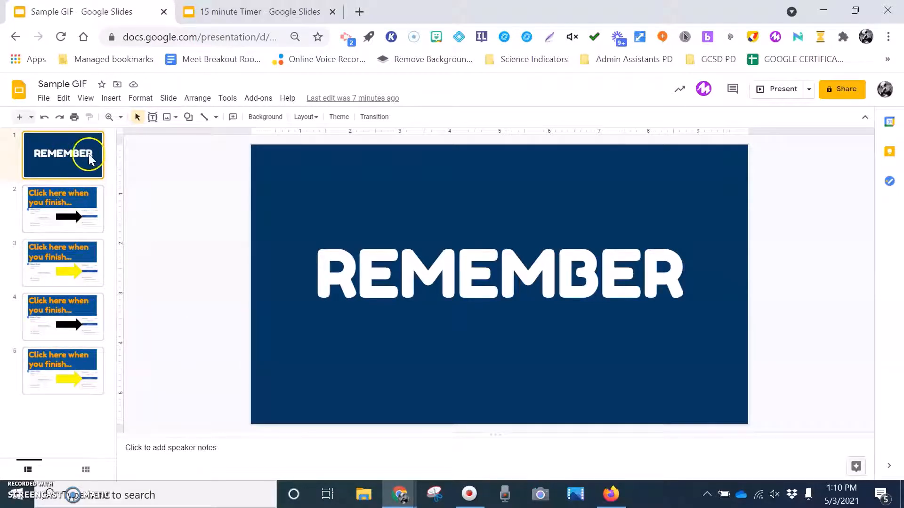
left_click(258, 98)
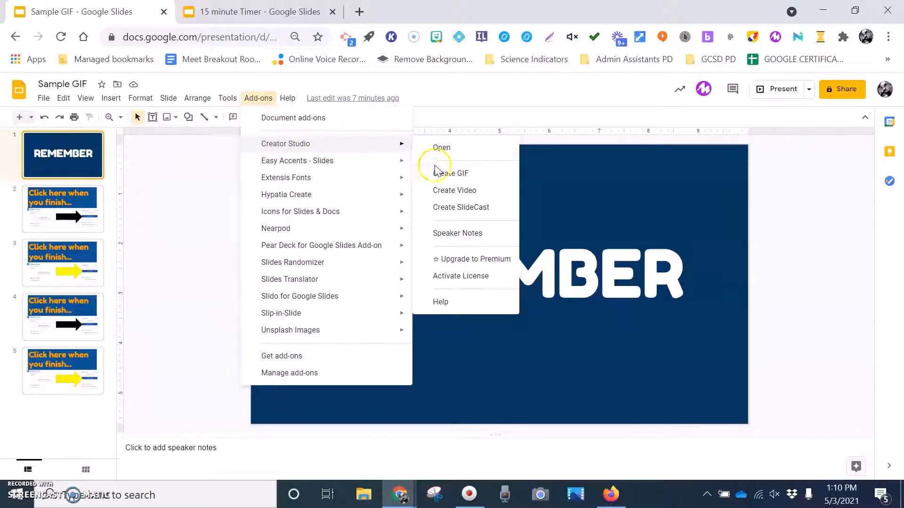
Start Creator Studio's Create GIF, opening its export panel with width 600 and Animated GIF.
left_click(450, 174)
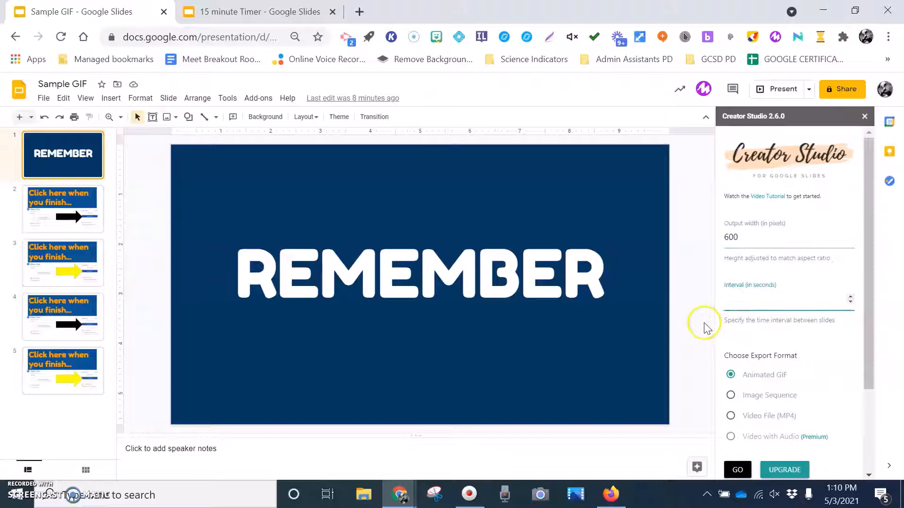
Set a 1-second interval between slides and render the Sample GIF deck as an animated GIF.
left_click(755, 299)
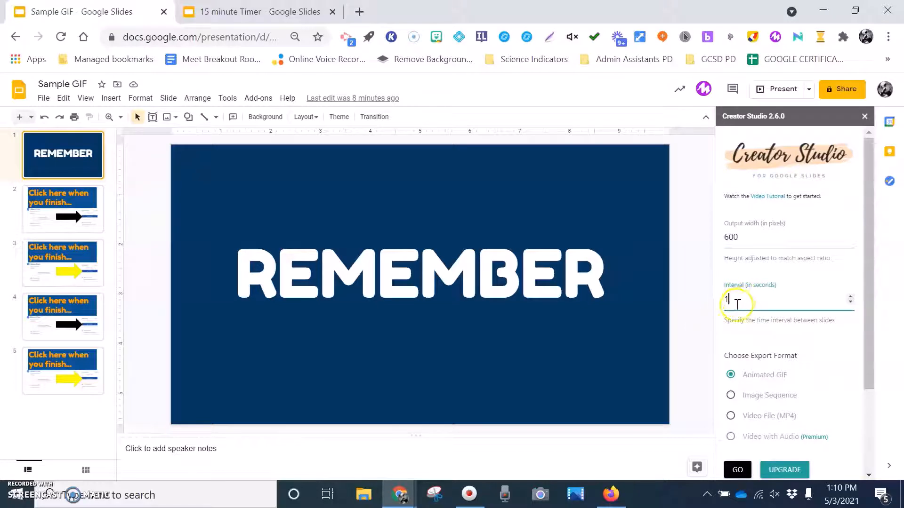
type("1")
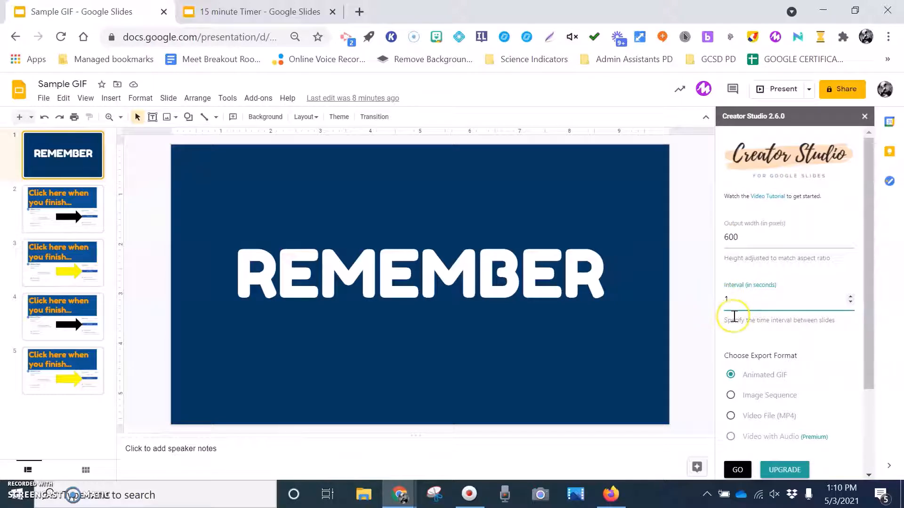
left_click(737, 470)
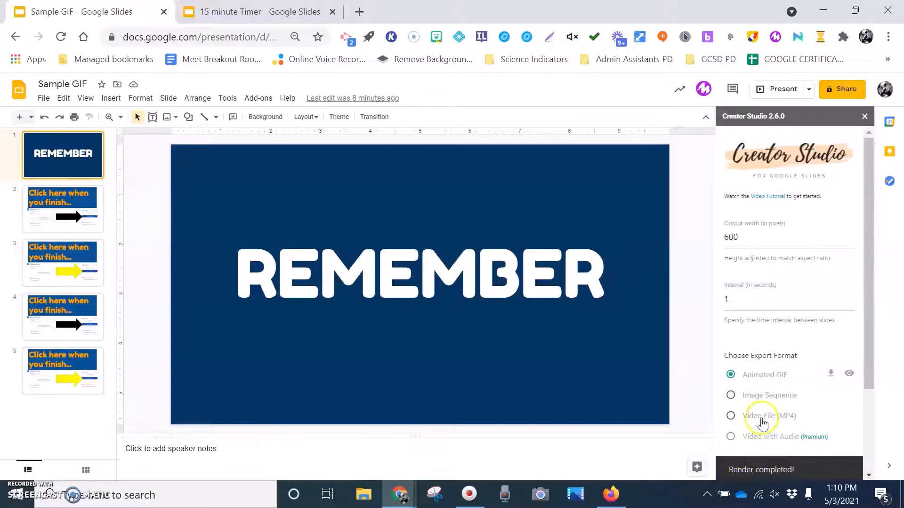
mouse_move(772, 378)
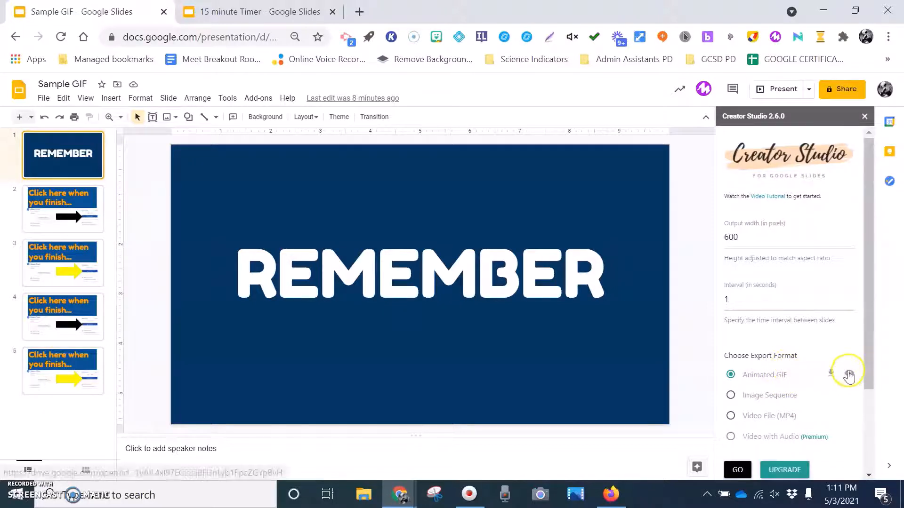
mouse_move(850, 372)
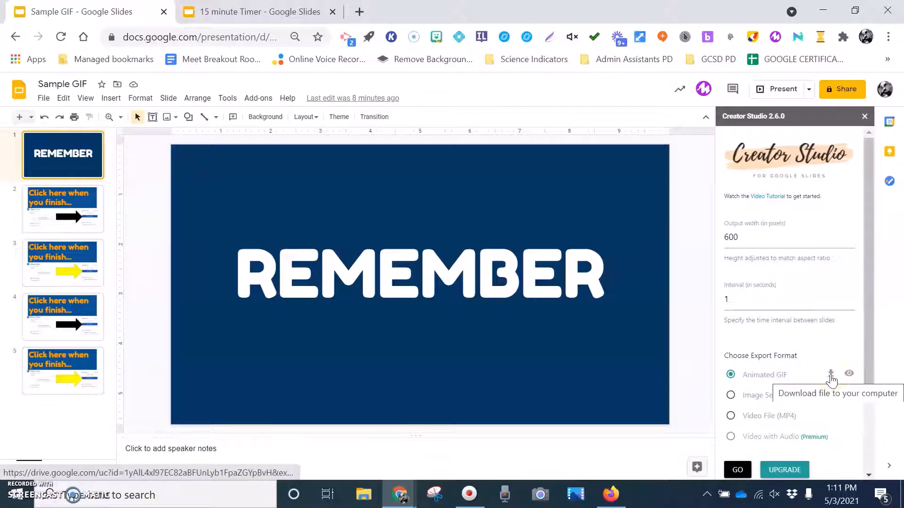
Download the rendered GIF as Sample GIF (1).gif and view it in Photos.
left_click(831, 374)
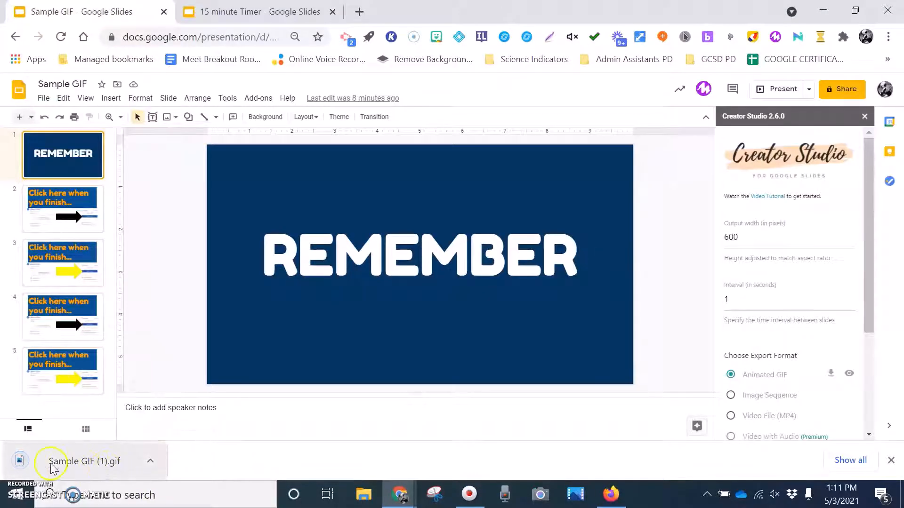
mouse_move(94, 361)
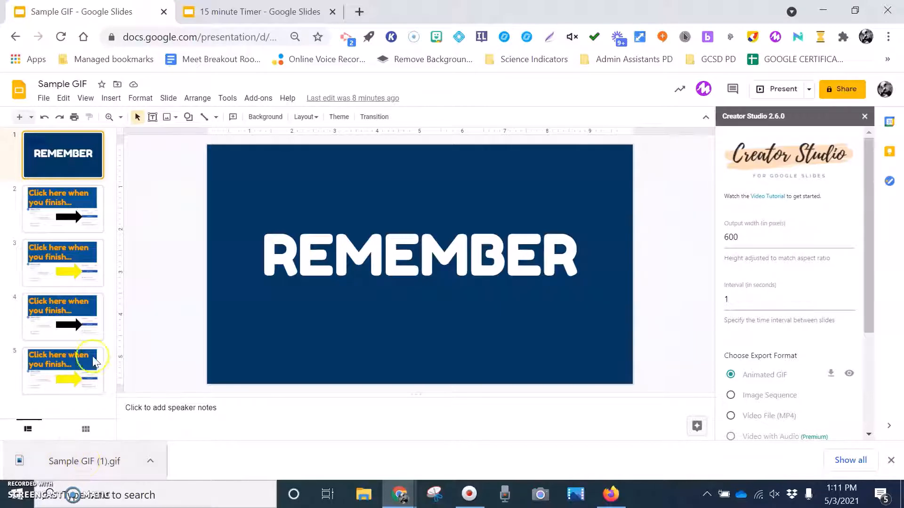
mouse_move(85, 474)
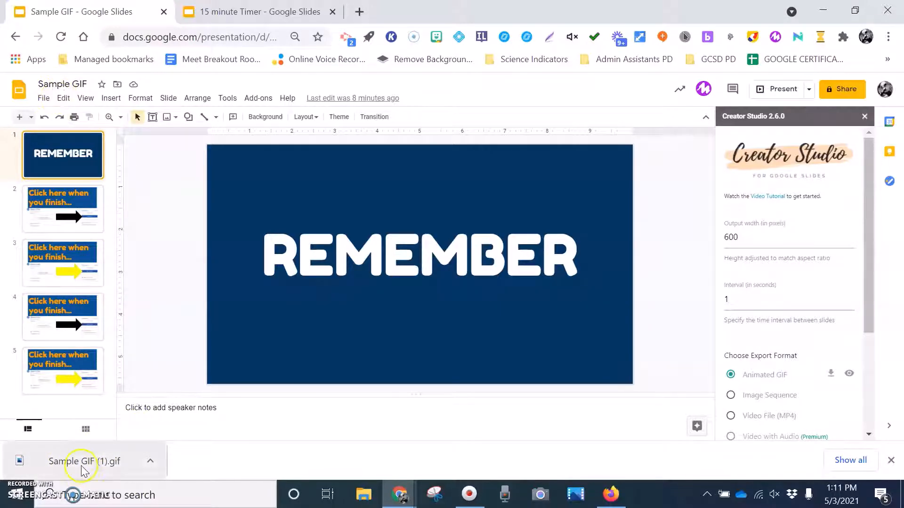
left_click(83, 470)
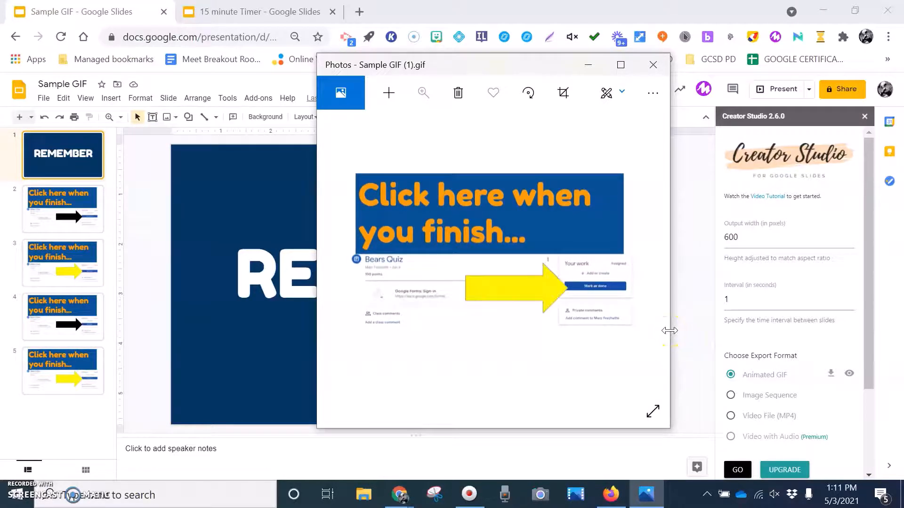
Close the Photos preview and switch to the 15 minute Timer deck.
left_click(654, 64)
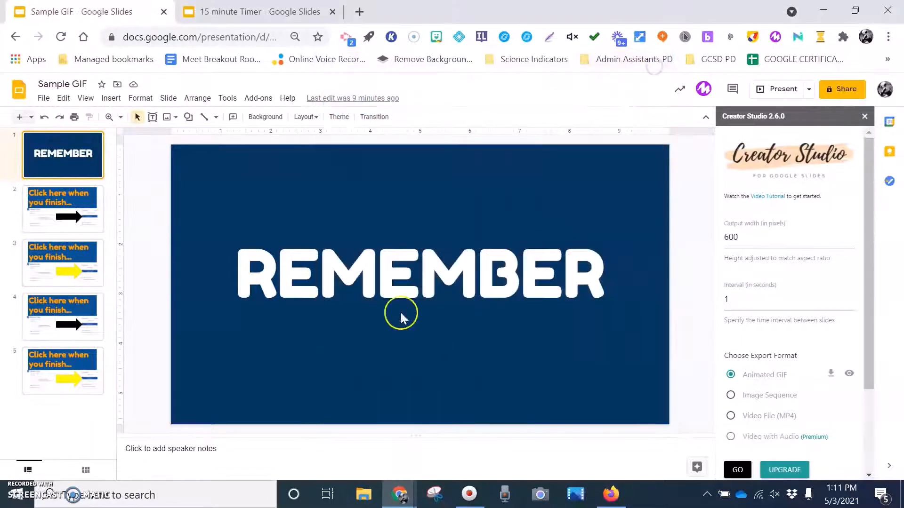
left_click(249, 12)
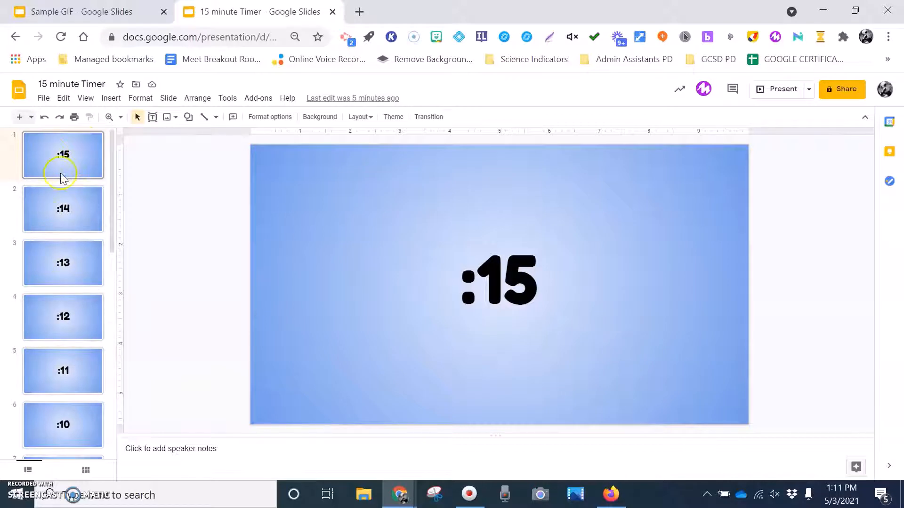
Start Creator Studio's Create GIF for the 15 minute Timer deck.
scroll("down", 3)
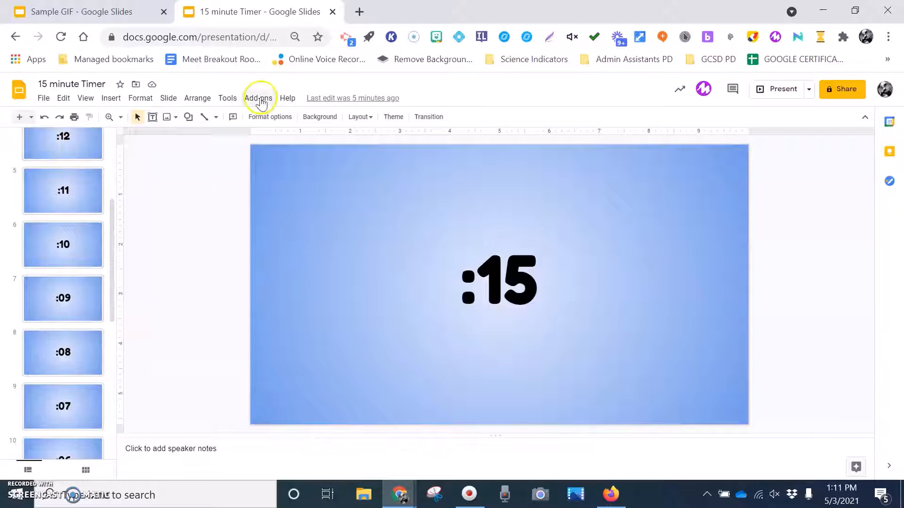
left_click(258, 98)
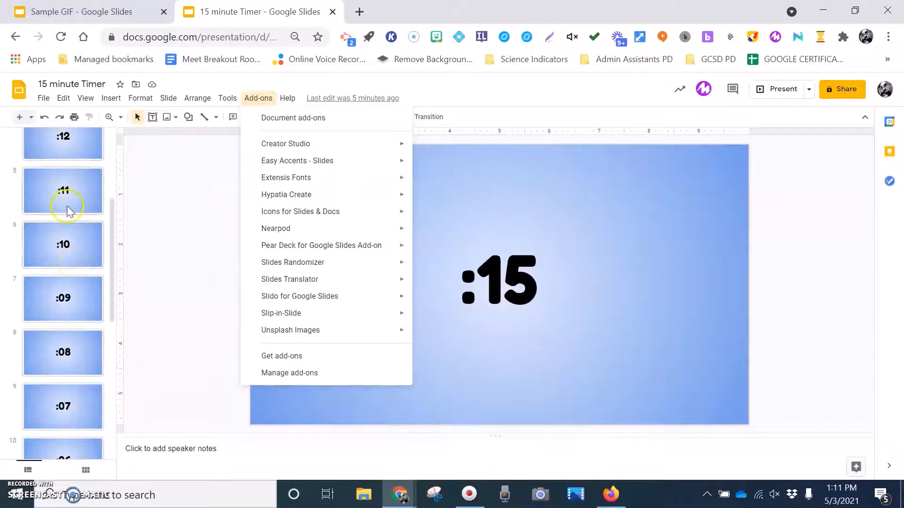
left_click(85, 97)
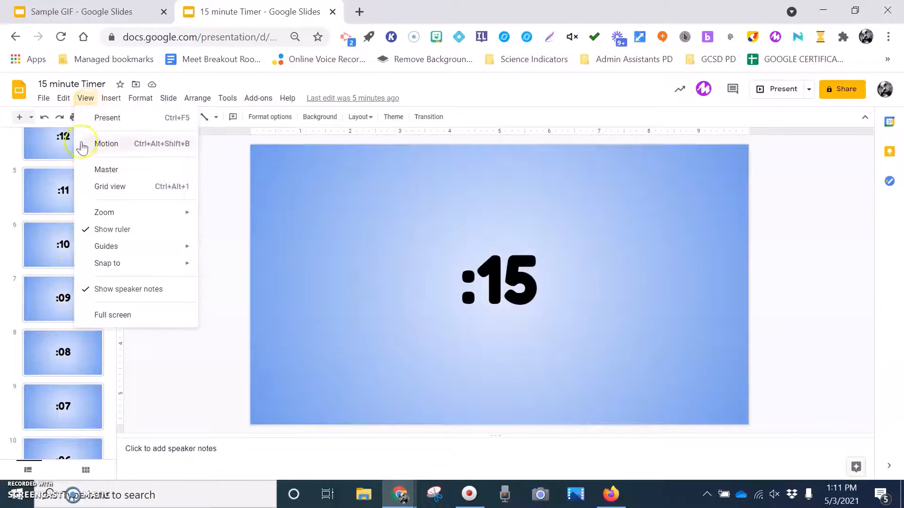
left_click(257, 98)
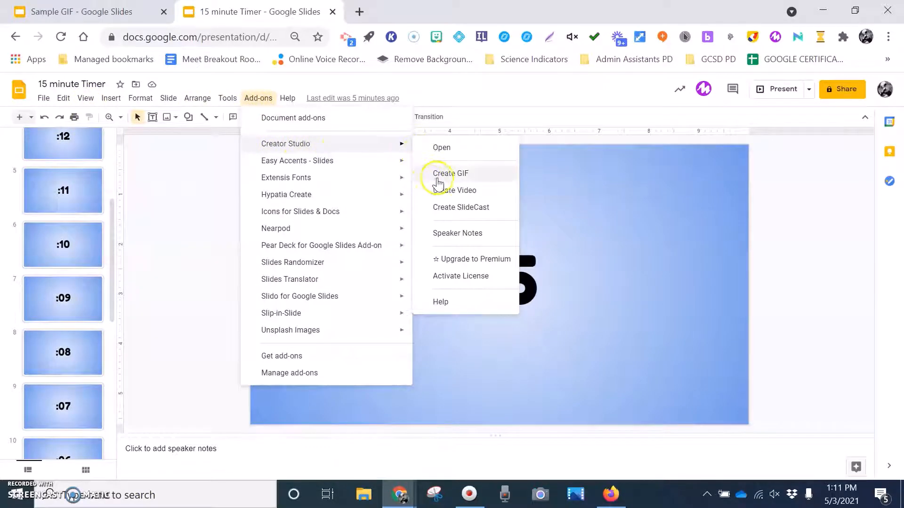
left_click(450, 173)
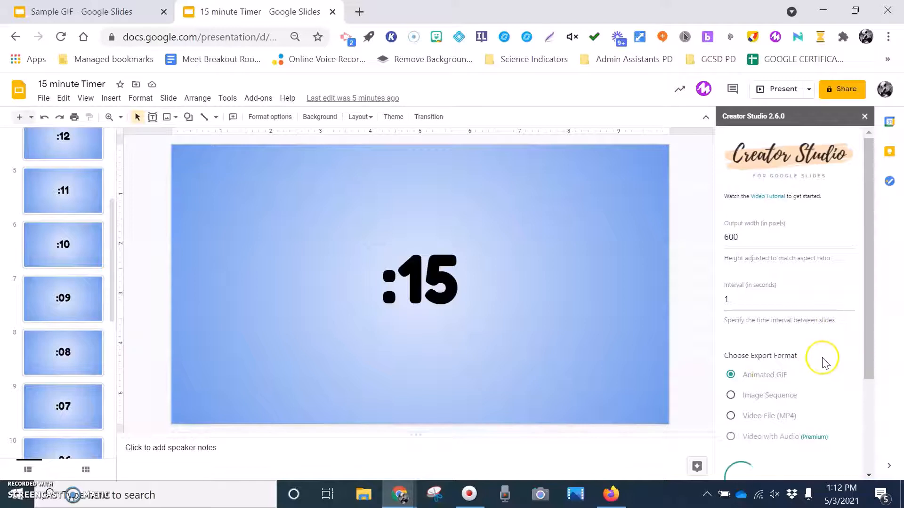
mouse_move(836, 365)
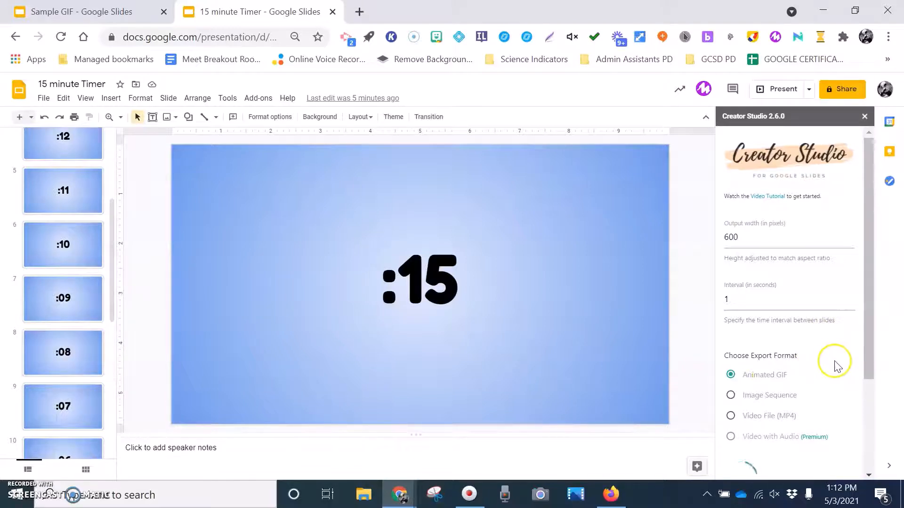
mouse_move(104, 209)
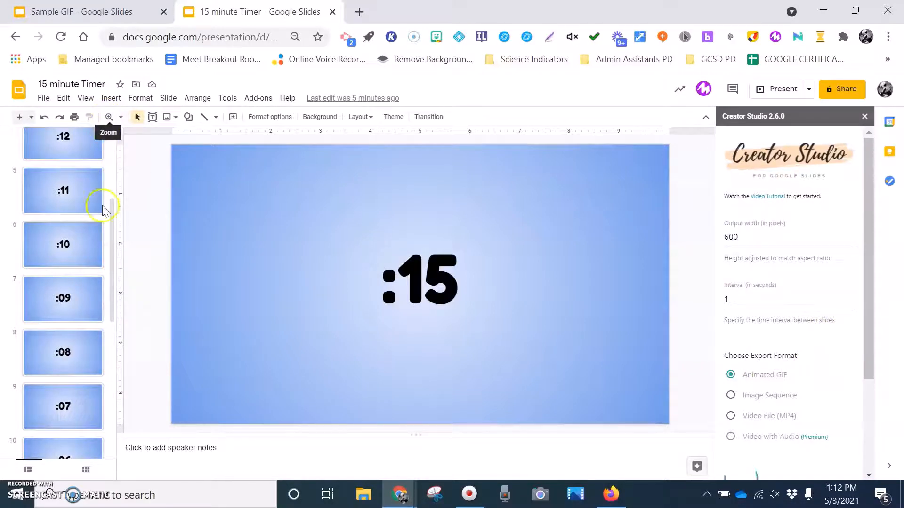
mouse_move(810, 385)
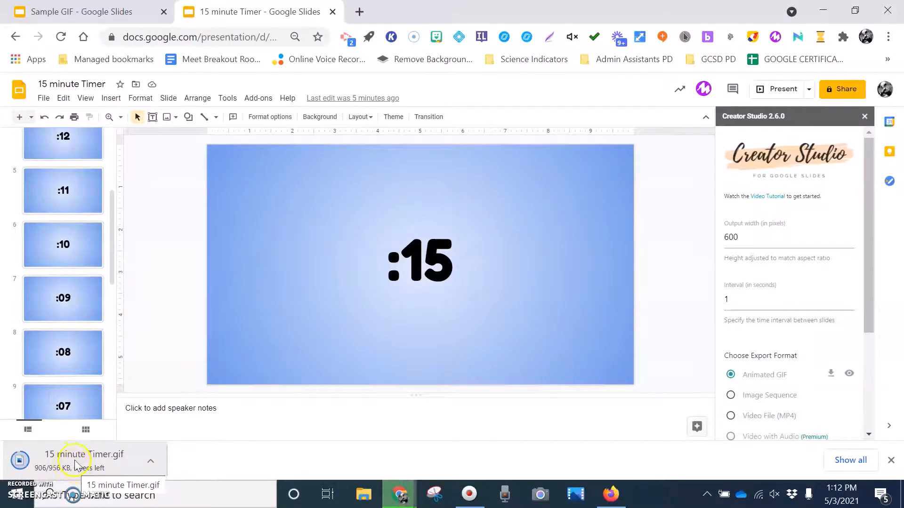
View the downloaded 15 minute Timer.gif in an image viewer.
left_click(76, 461)
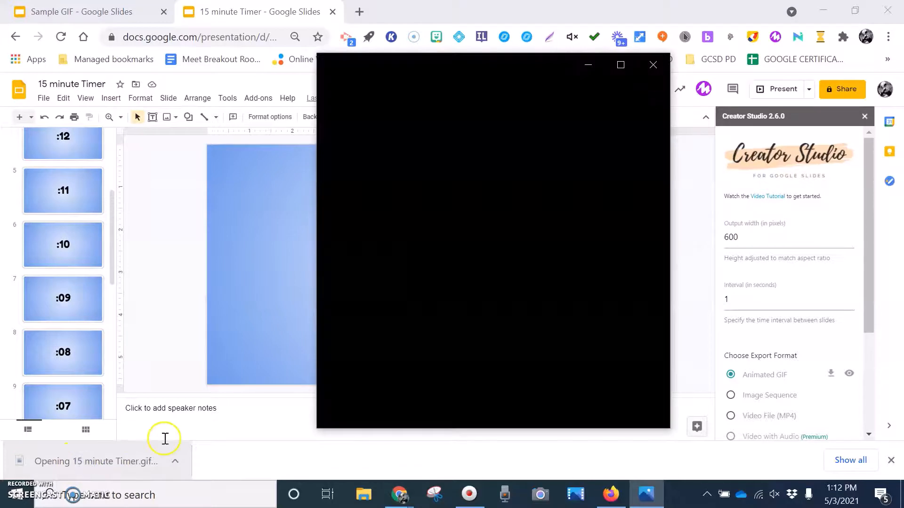